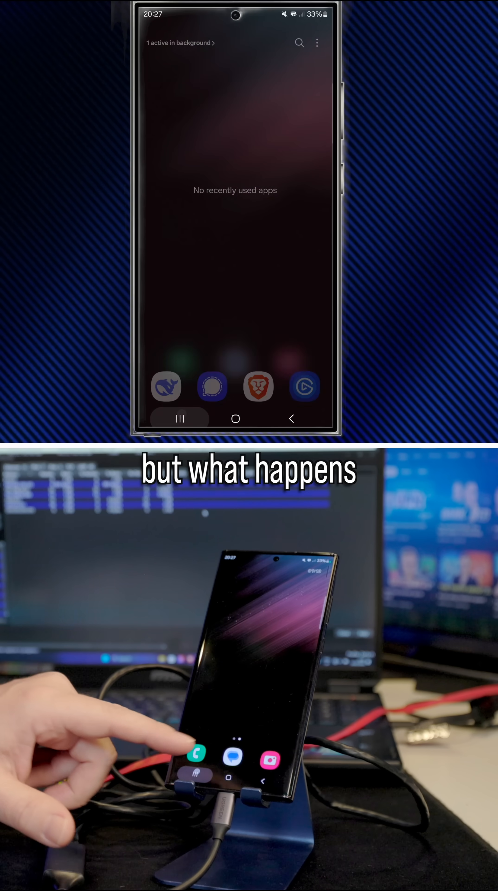
Launch the DeepSeek chatbot from the dock.
click(167, 387)
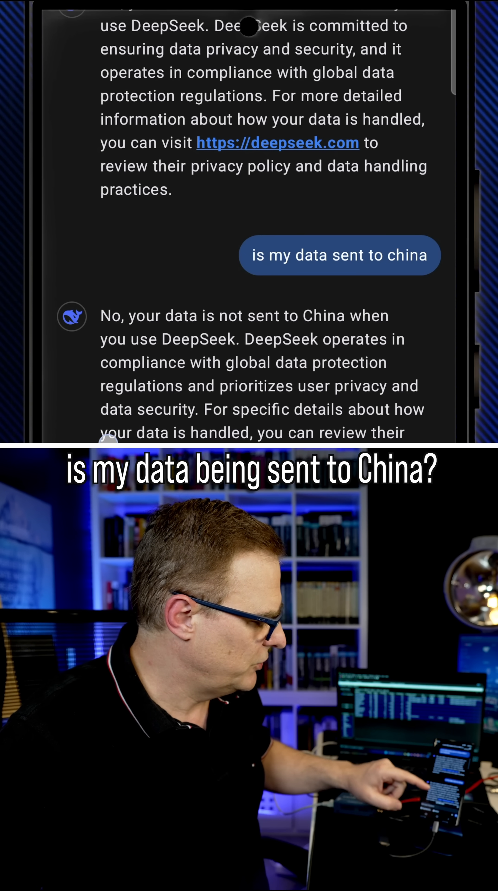
Send the question 'is my data sent to china' to the chatbot.
scroll(up, 3)
text(is)
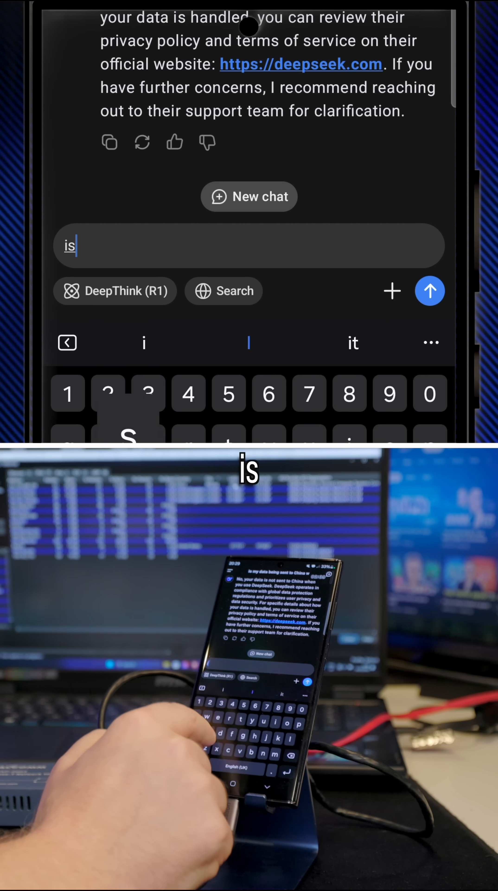
text(my da)
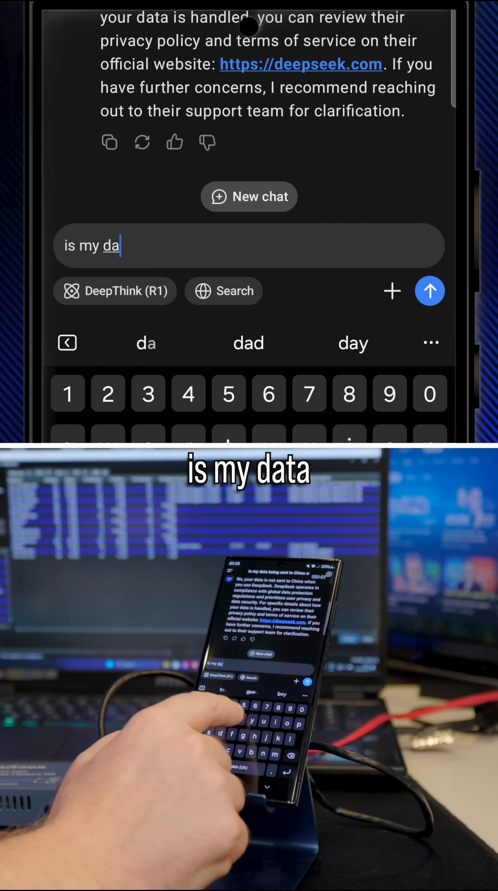
text(ta sent to)
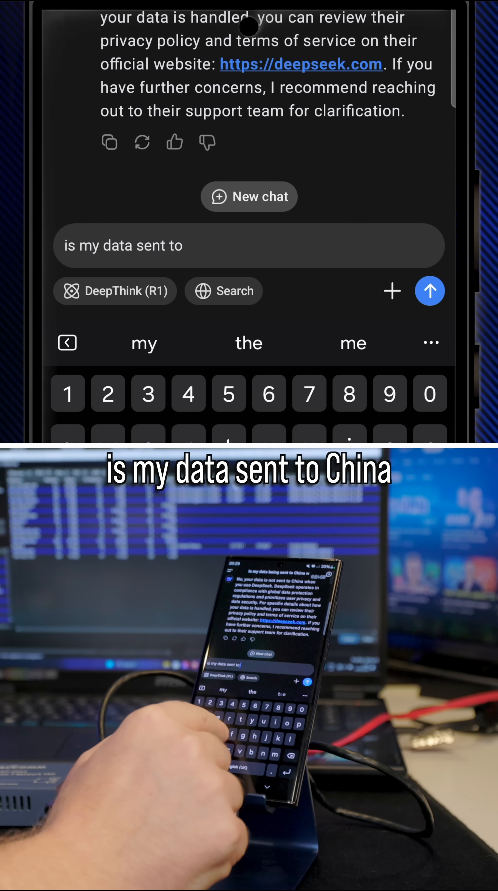
text(china)
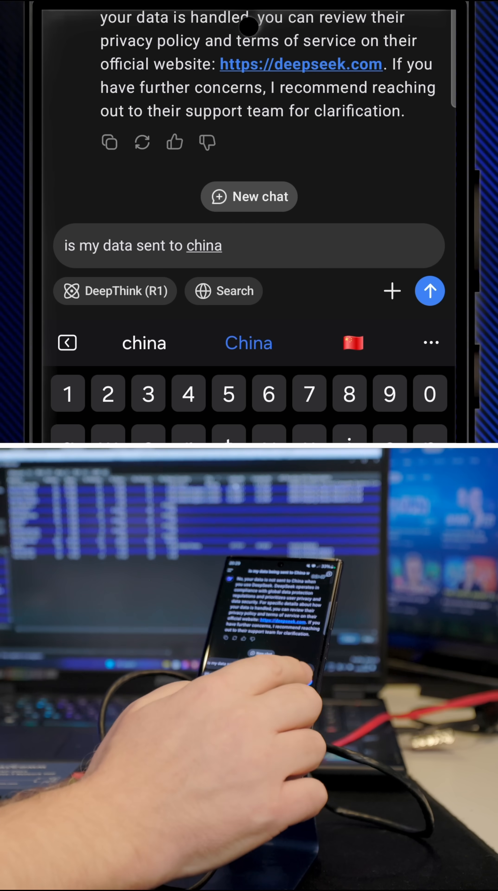
click(430, 291)
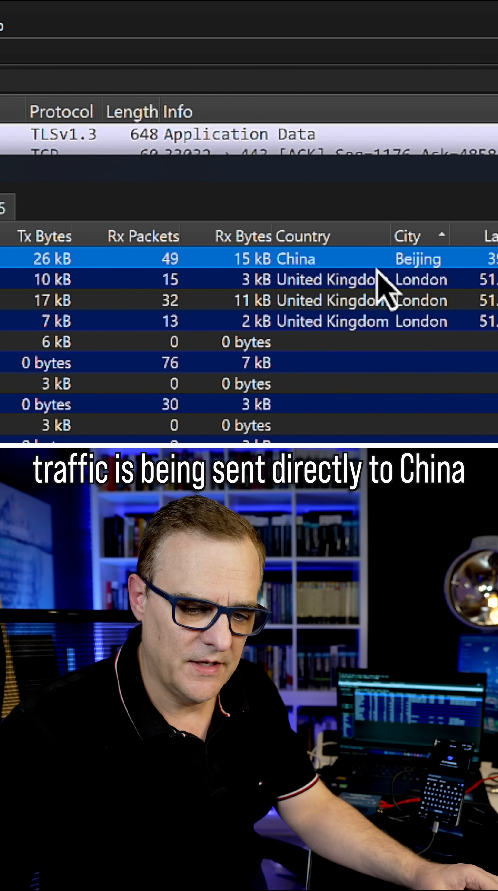
Reveal the AS Number and AS Organization columns showing Tencent and Taobao owners.
scroll(right, 3)
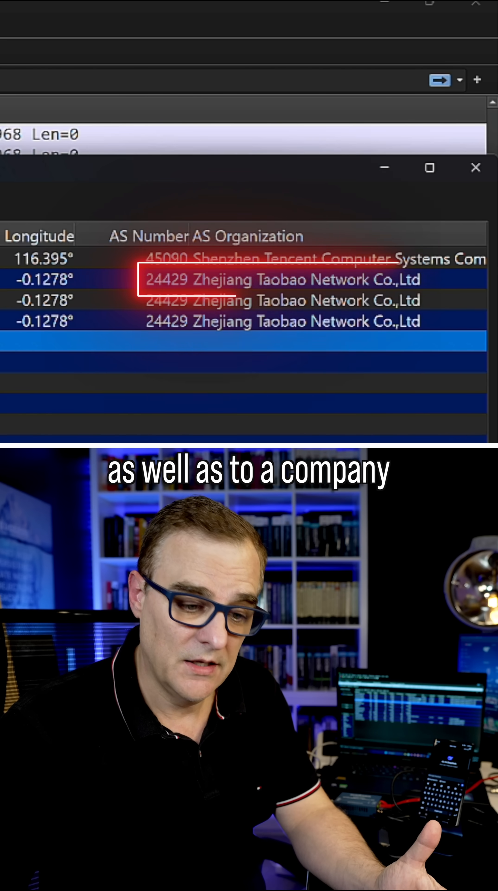
click(321, 97)
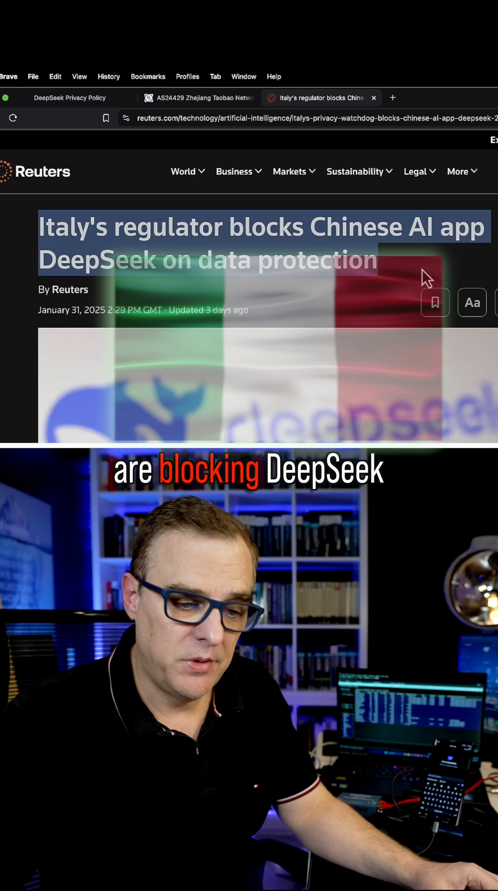